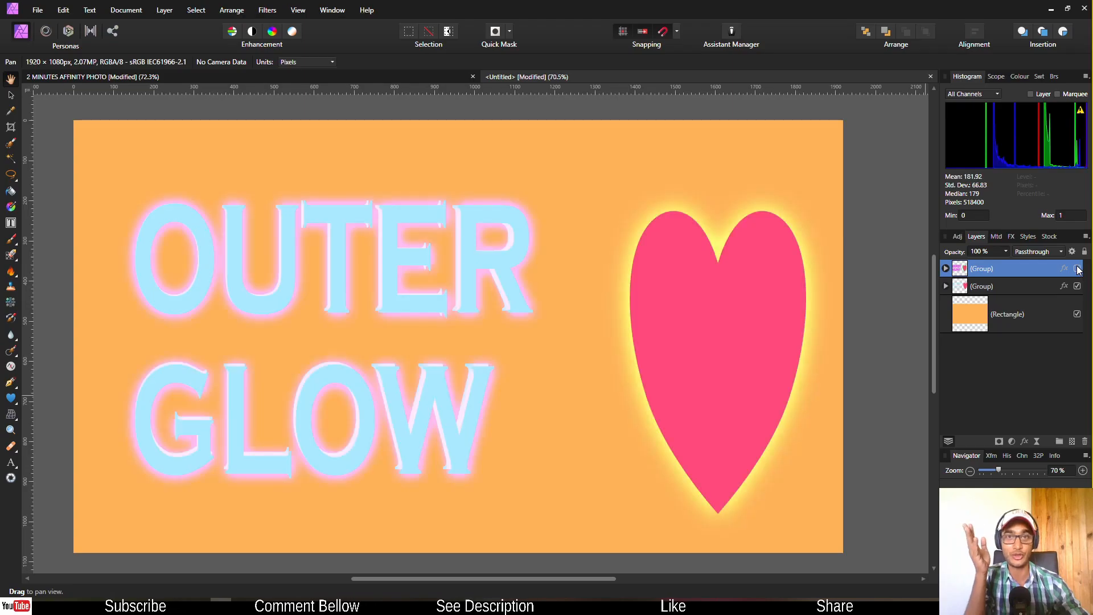
Step: Turn off the group's glow effects and expand it to show Heart, OUTER GLOW and Rectangle
click(1064, 268)
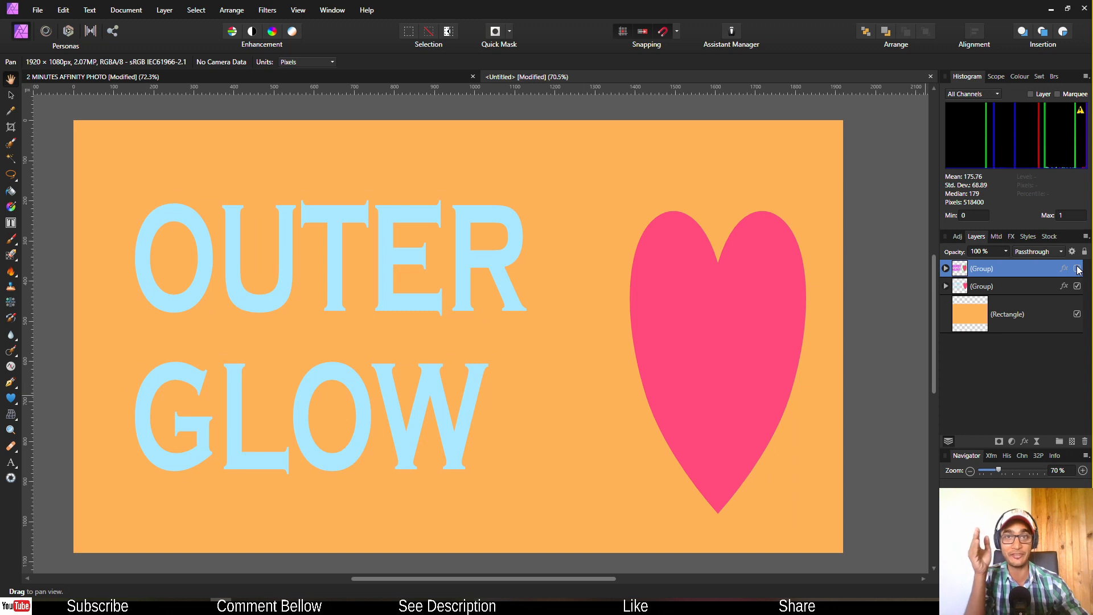
click(945, 268)
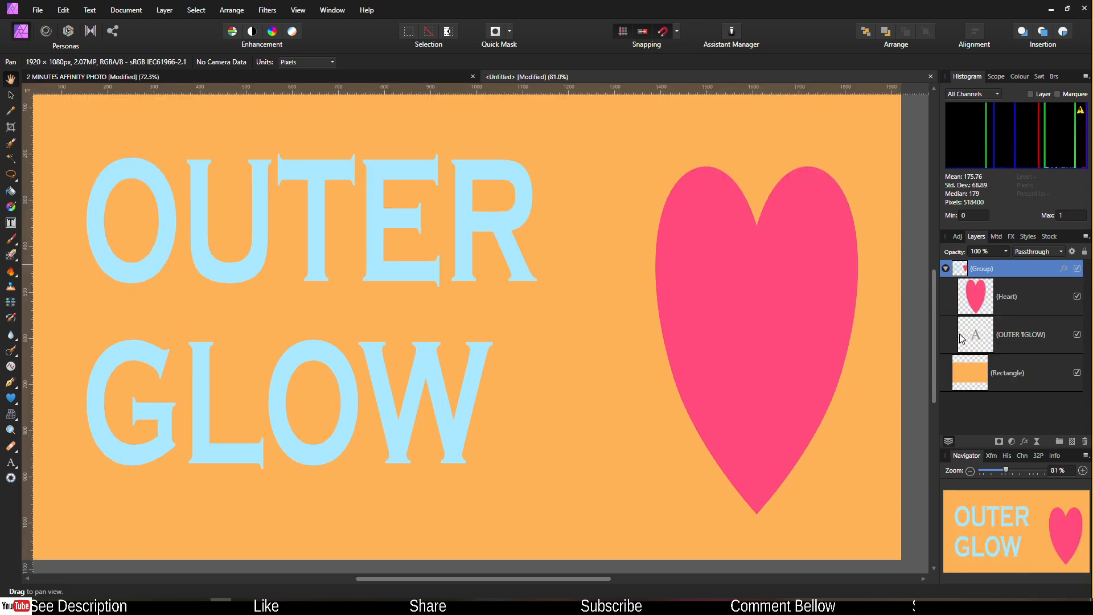
mouse_move(736, 286)
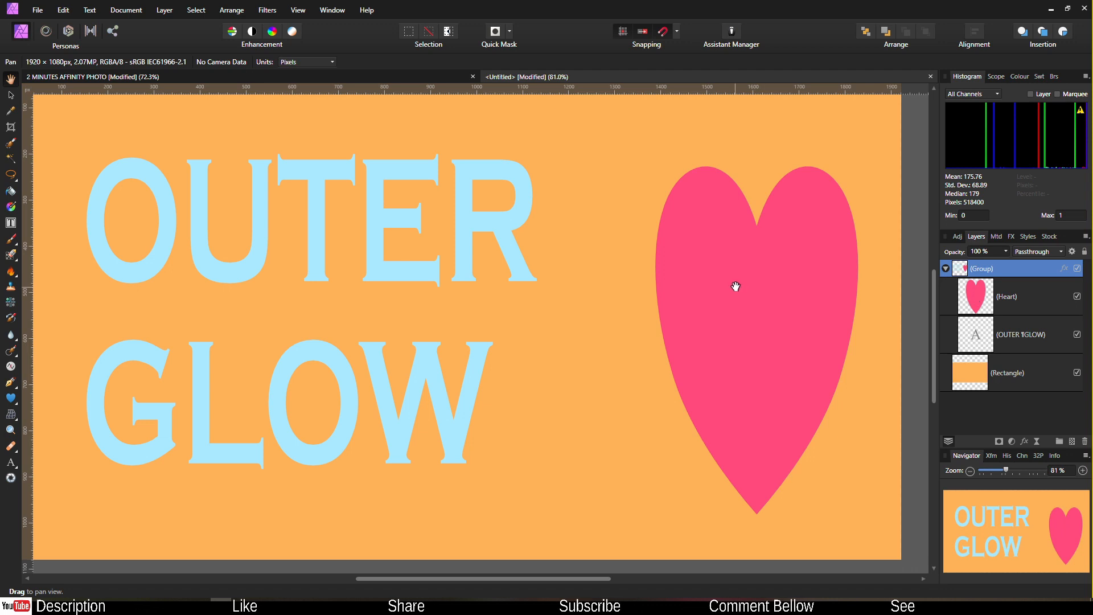
mouse_move(282, 333)
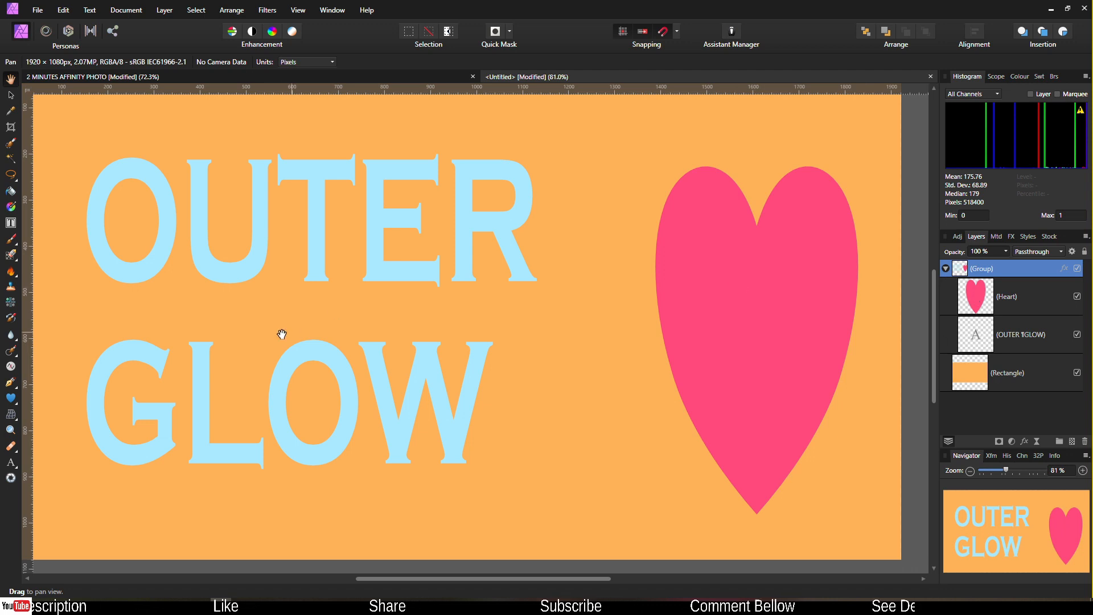
Step: Add an Outer Glow to the OUTER GLOW text (radius 21.5 px, intensity 64%)
click(1021, 335)
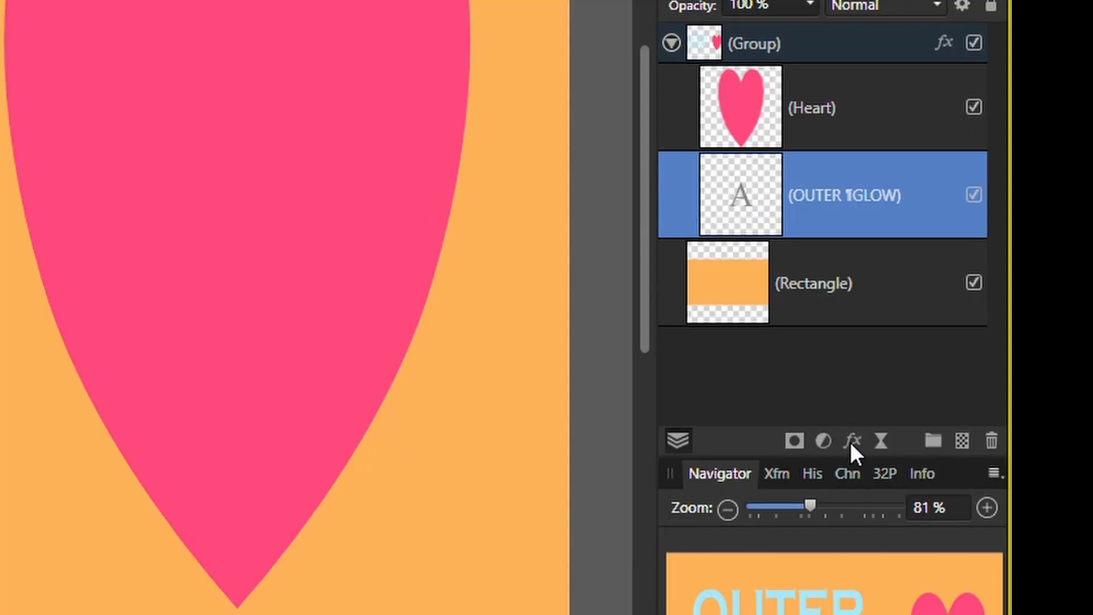
click(852, 441)
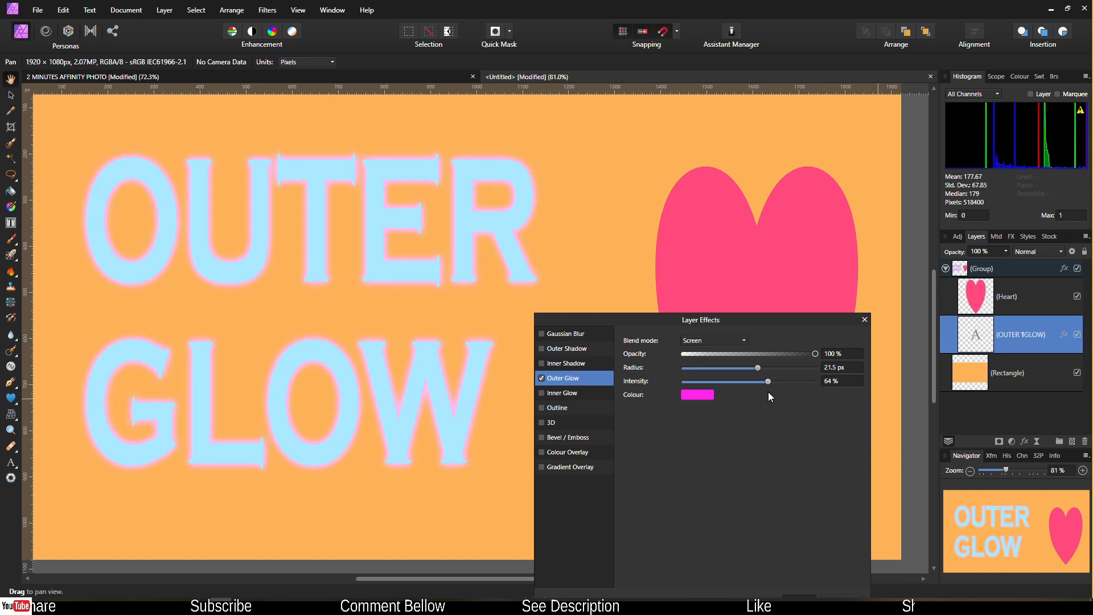
click(696, 394)
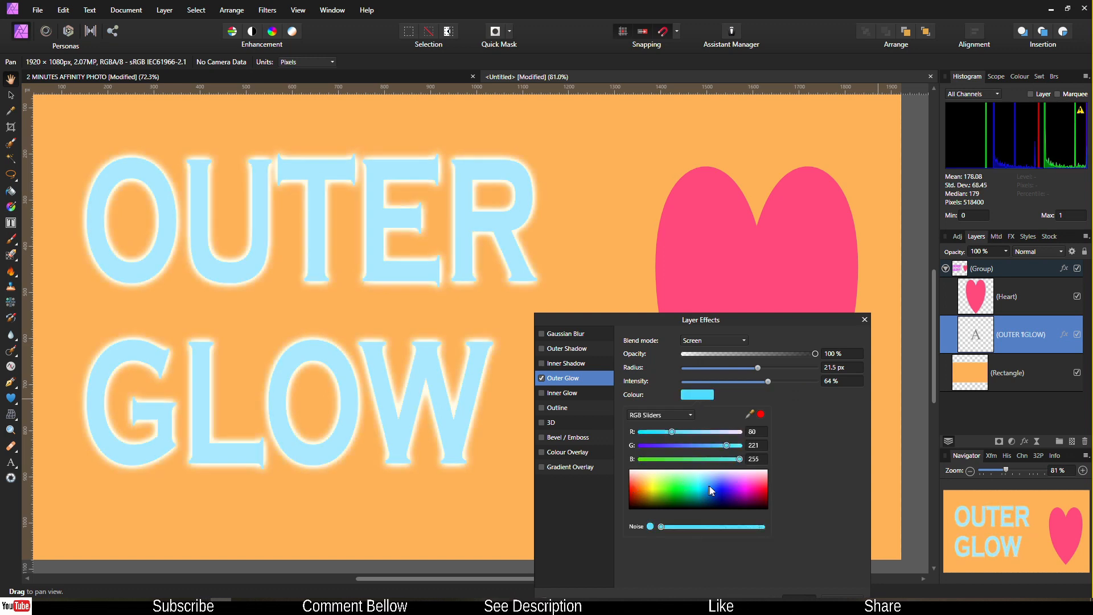
Step: Pick a new colour for the text's outer glow from the spectrum, then close Layer Effects
click(742, 486)
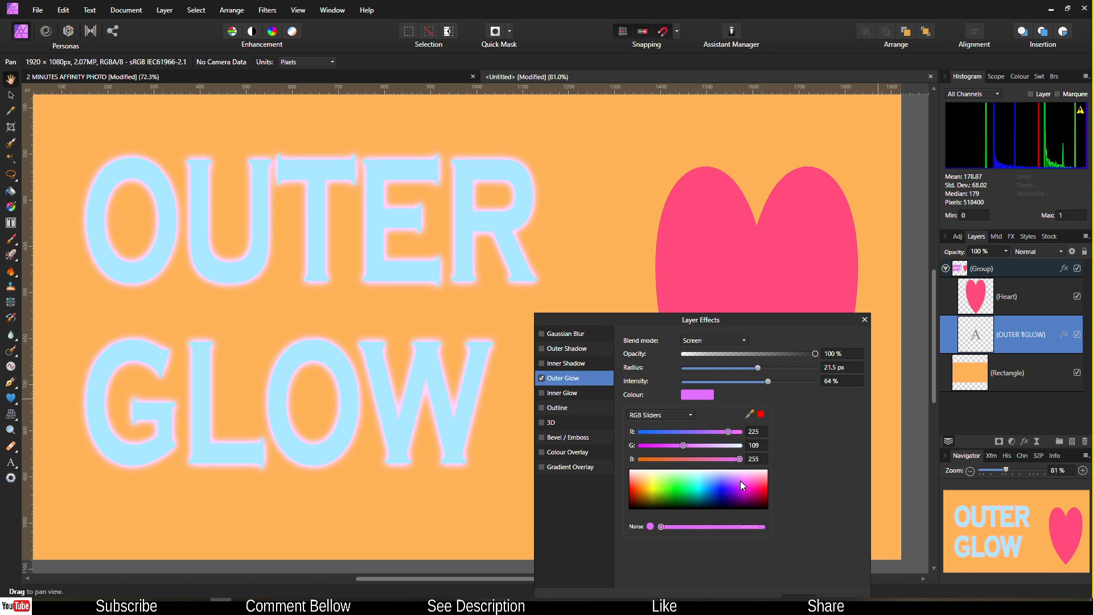
click(718, 494)
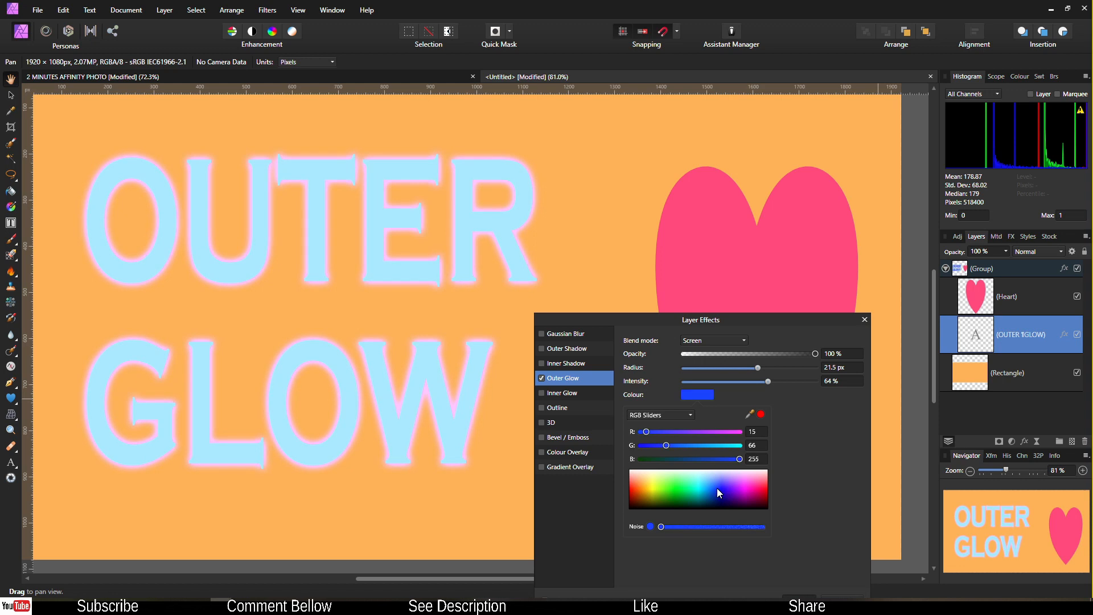
click(697, 395)
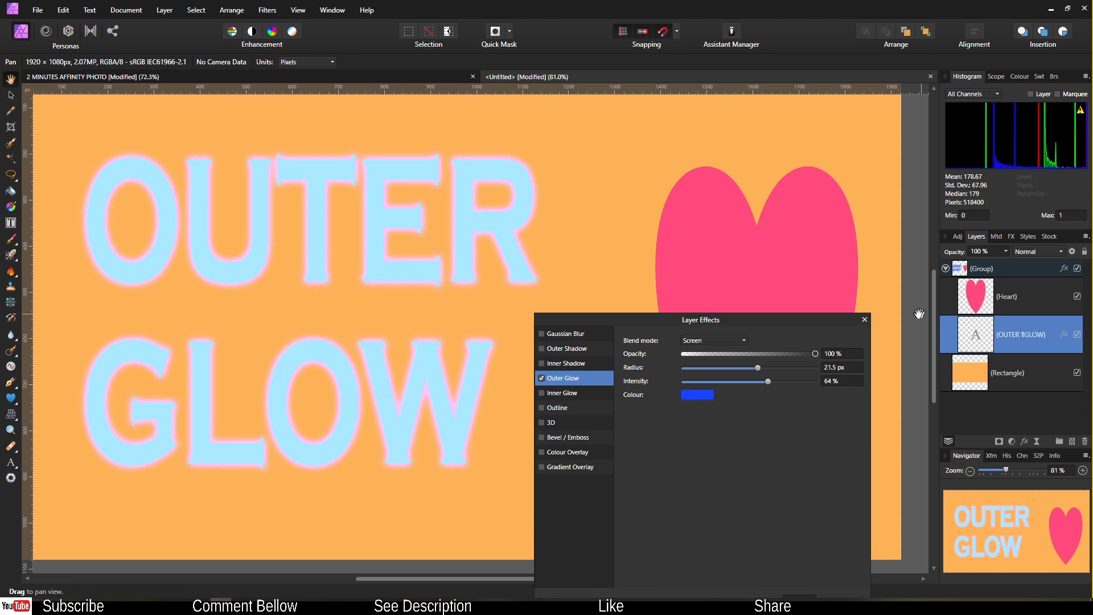
click(864, 319)
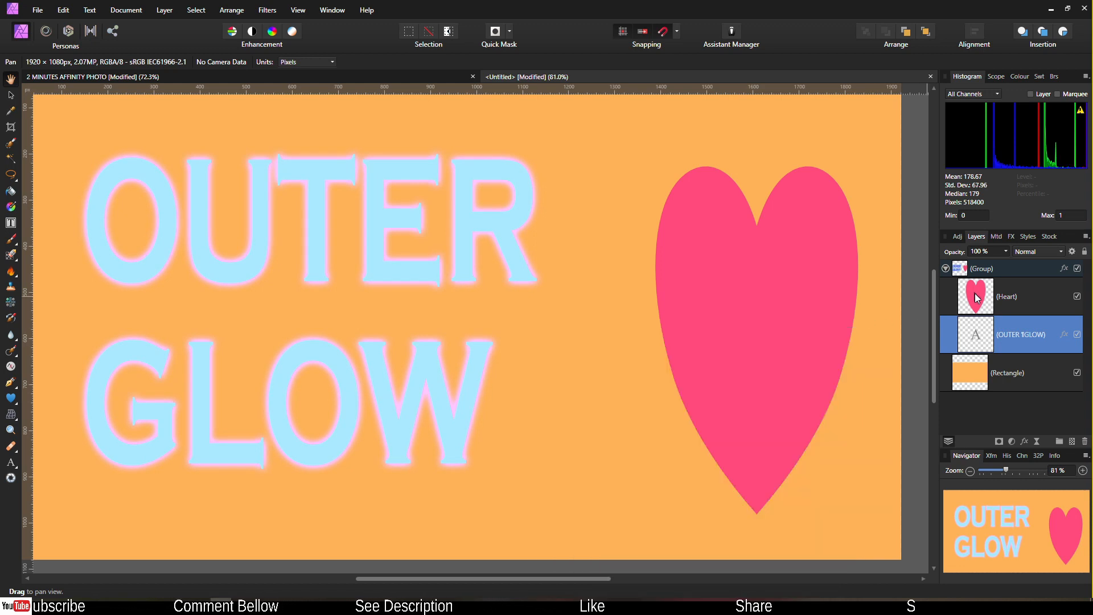
Step: Add a white Outer Glow to the Heart layer (radius 17.3 px, intensity 94%)
click(976, 296)
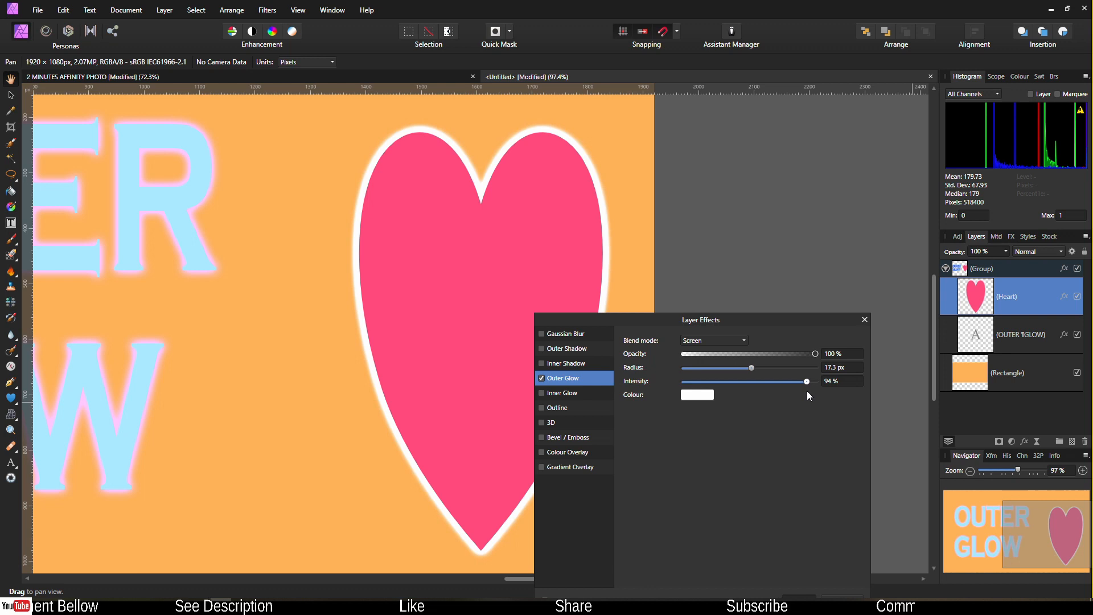
click(697, 394)
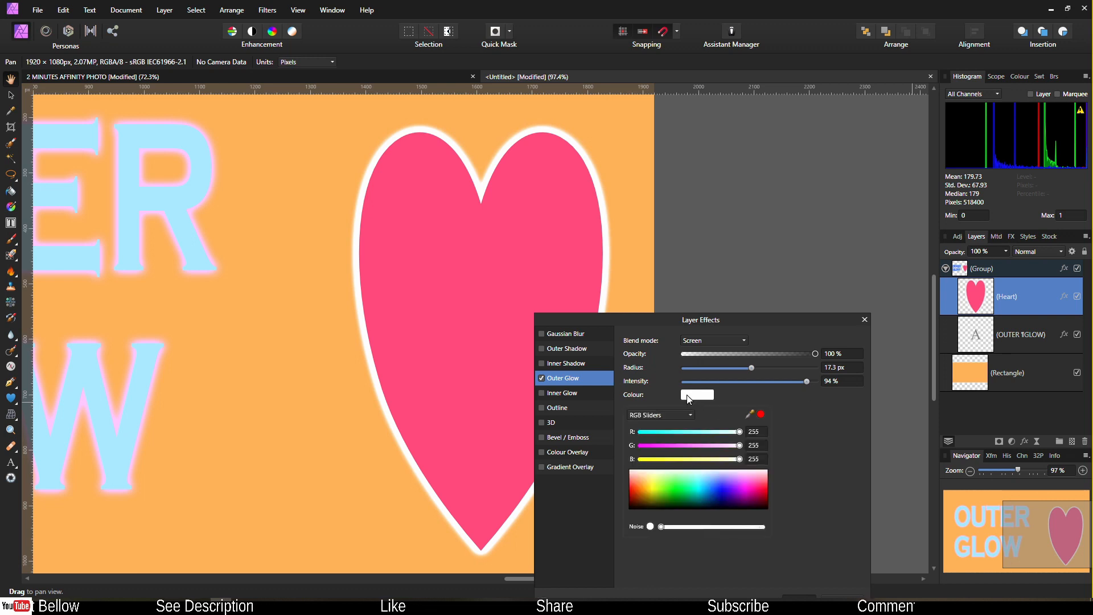
mouse_move(693, 491)
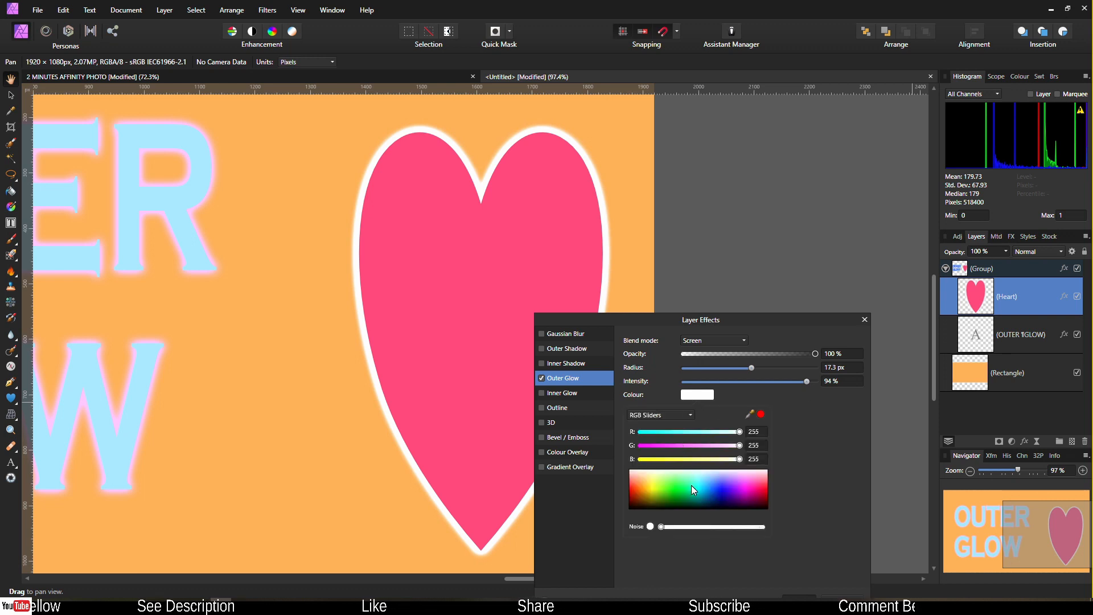
Step: Recolour the heart's outer glow to light green (R141 G255 B102) and close the picker
click(662, 488)
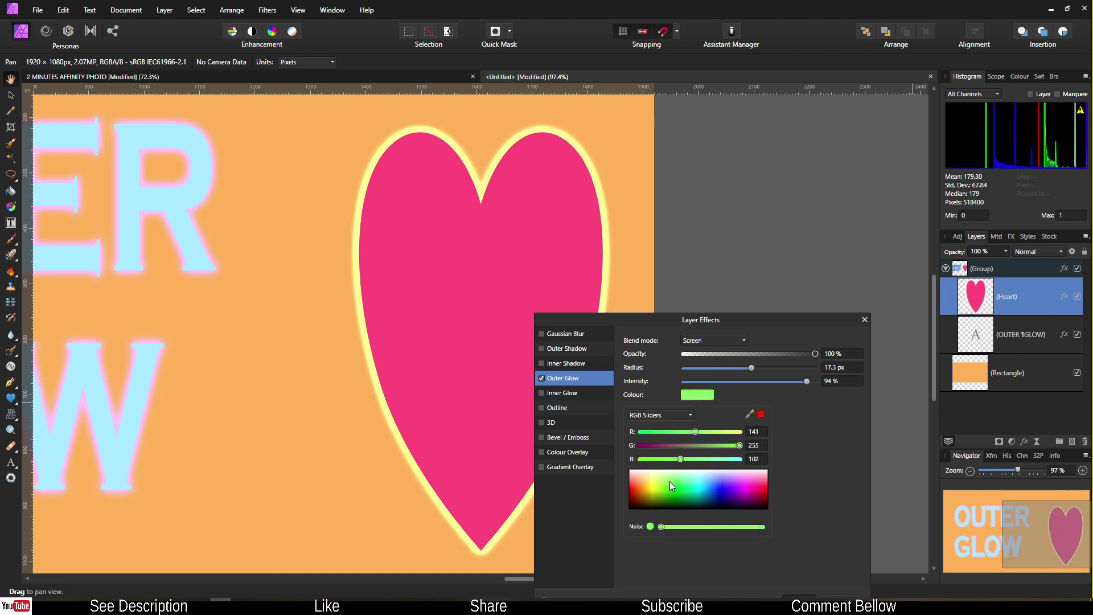
click(697, 395)
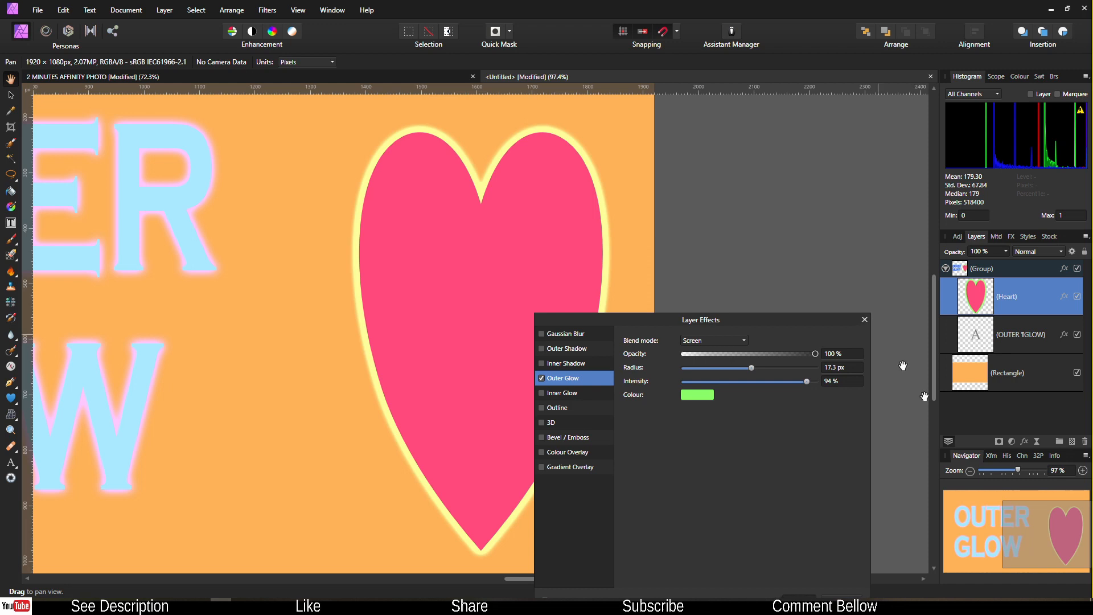